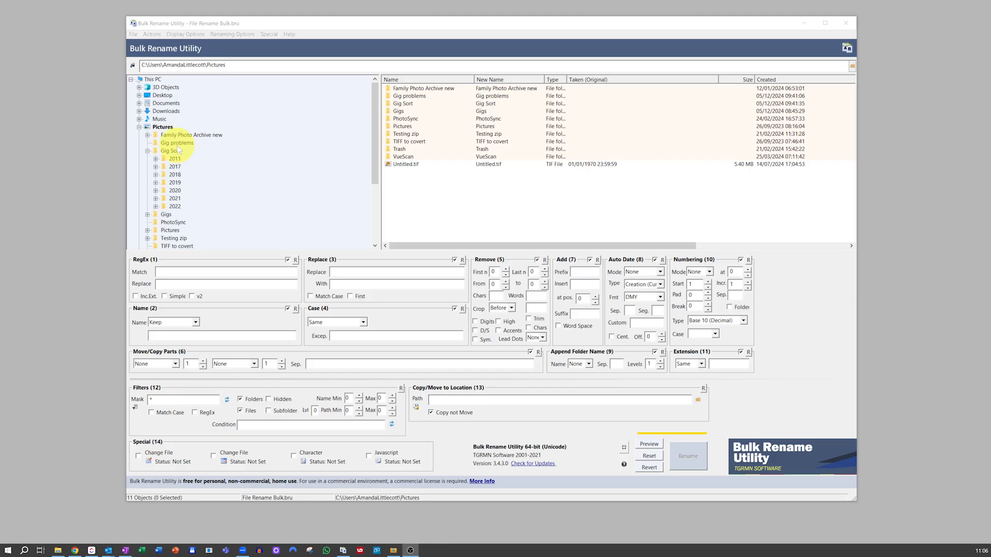
Load the Gig Sort folder so its seven year subfolders (2011-2022) are listed.
left_click(171, 150)
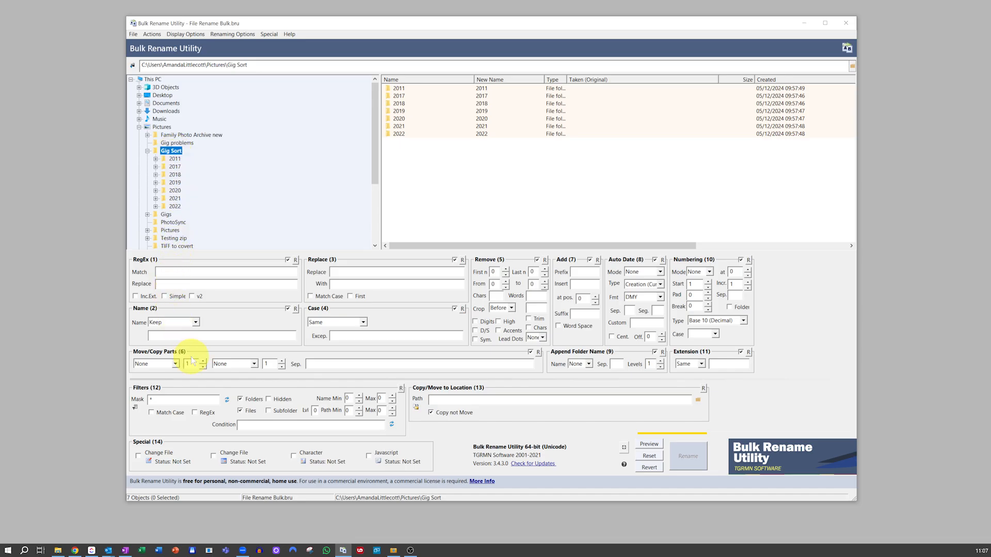
In Filters (12), hide folders and include subfolders so all 150 files are listed.
left_click(240, 399)
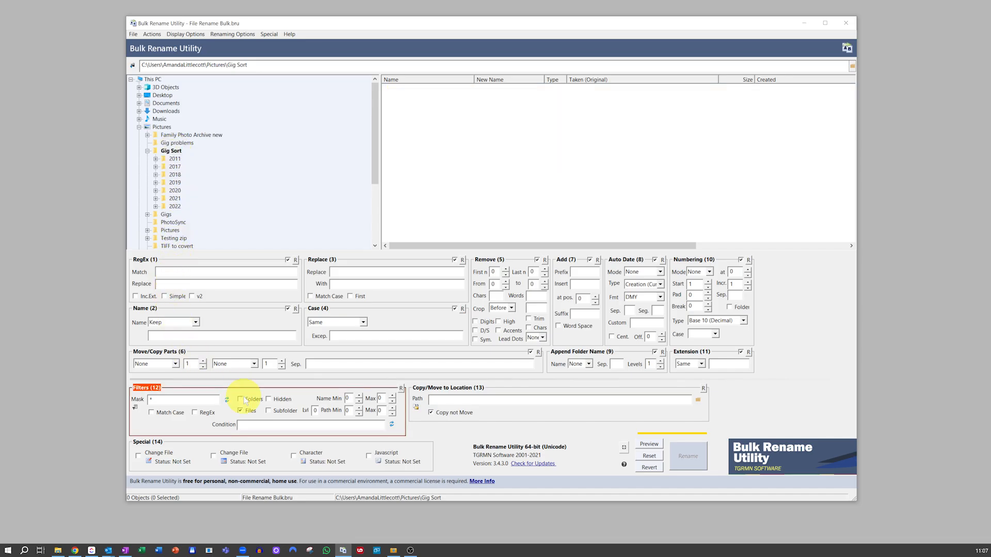
left_click(268, 411)
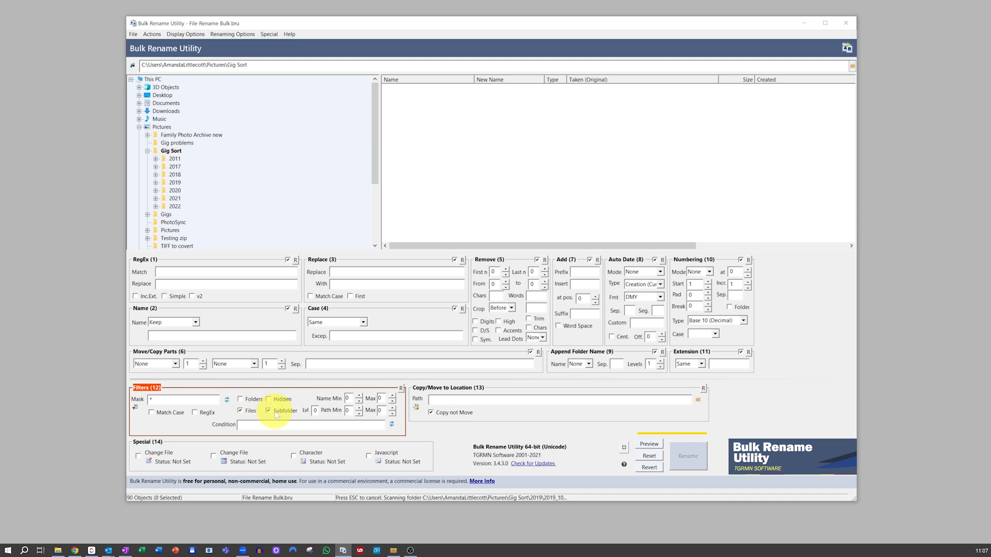
left_click(269, 410)
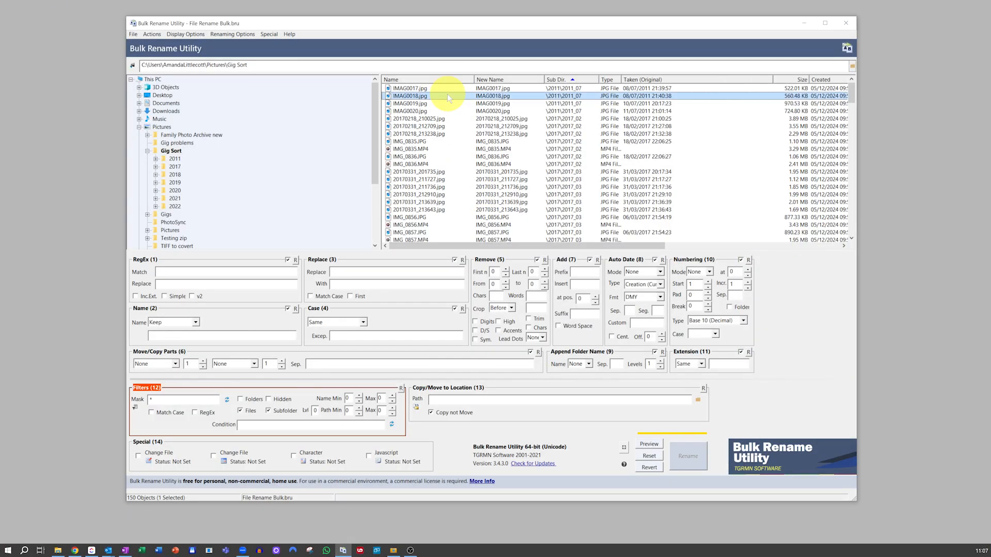
Select all 150 files, remove original names and prefix each with its folder name (e.g. 2011_07.jpg).
key("ctrl+a")
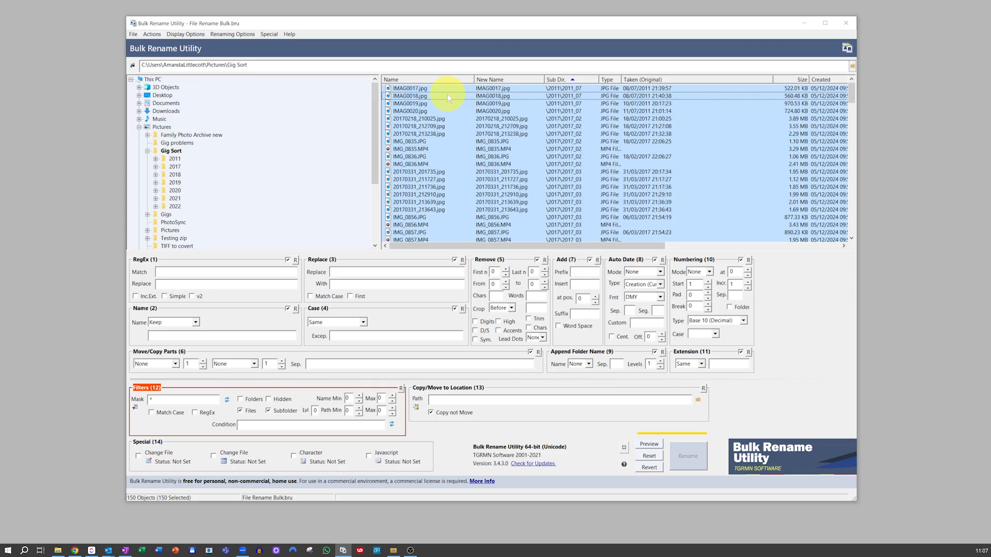
mouse_move(282, 321)
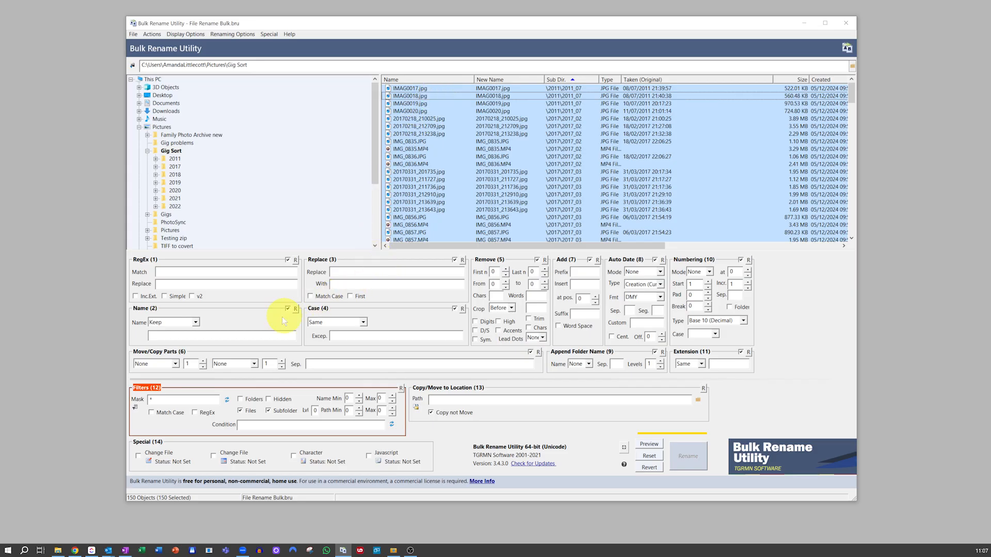
left_click(195, 322)
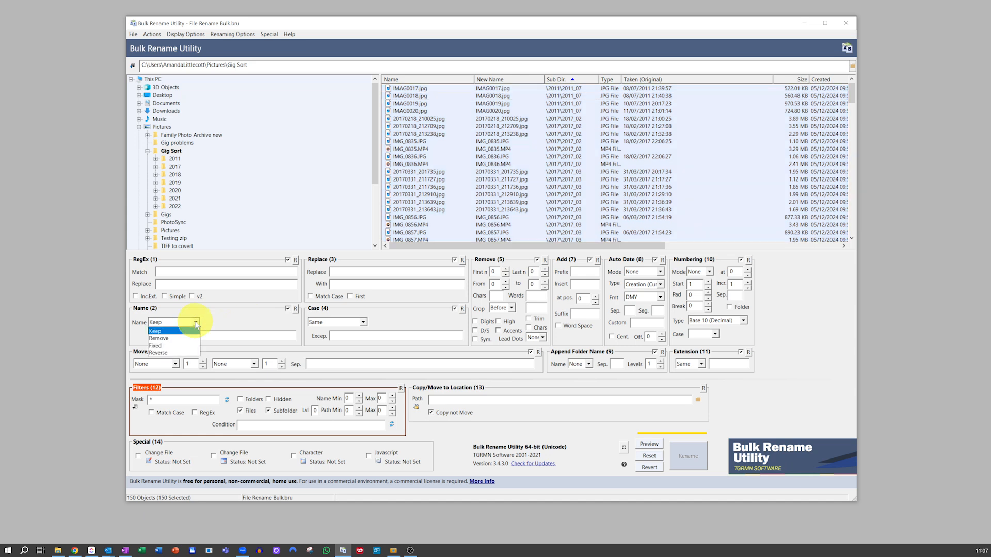
left_click(159, 339)
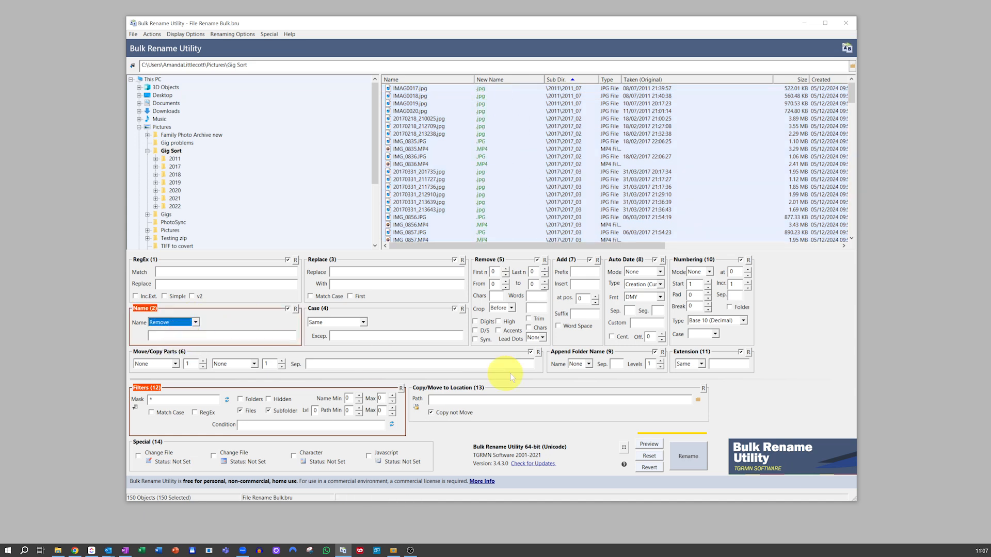
mouse_move(594, 366)
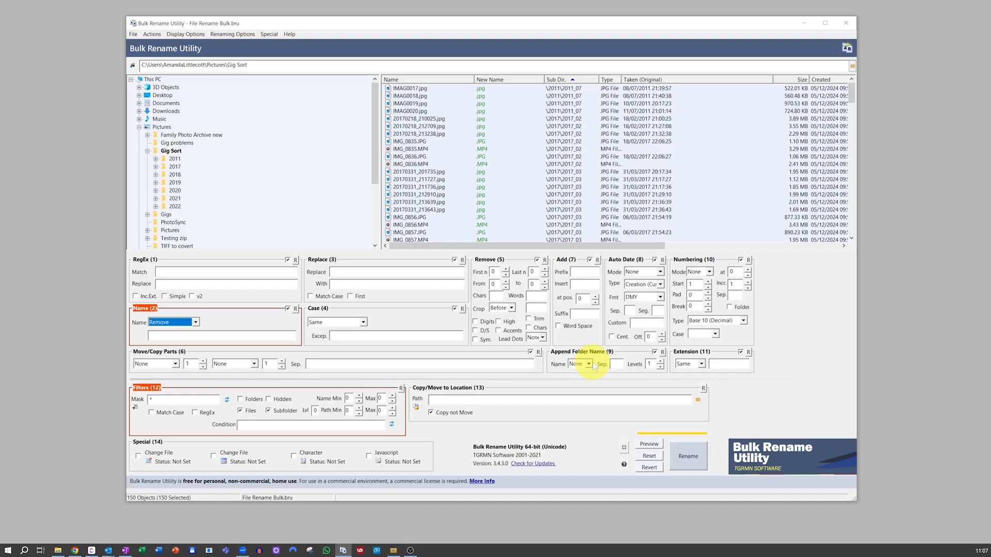
left_click(588, 363)
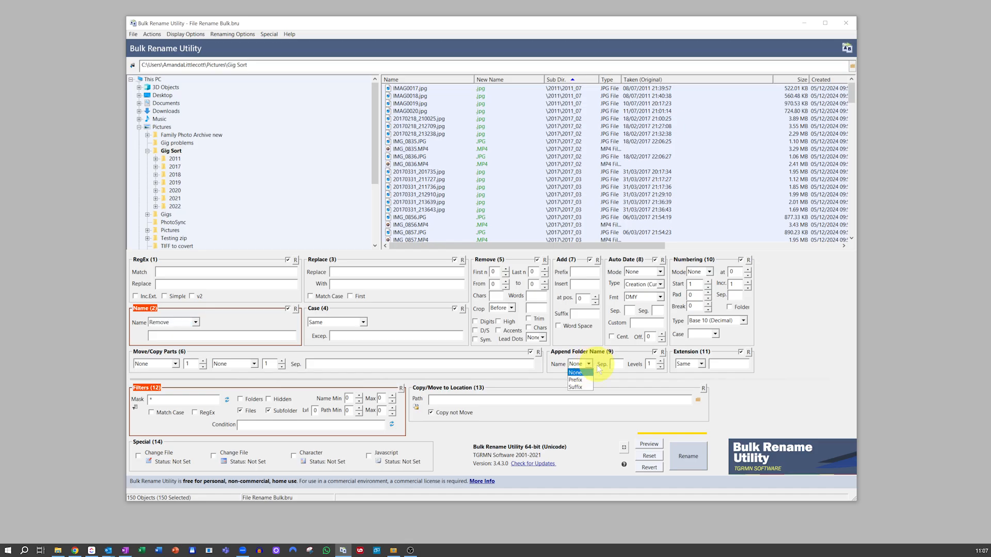
left_click(576, 379)
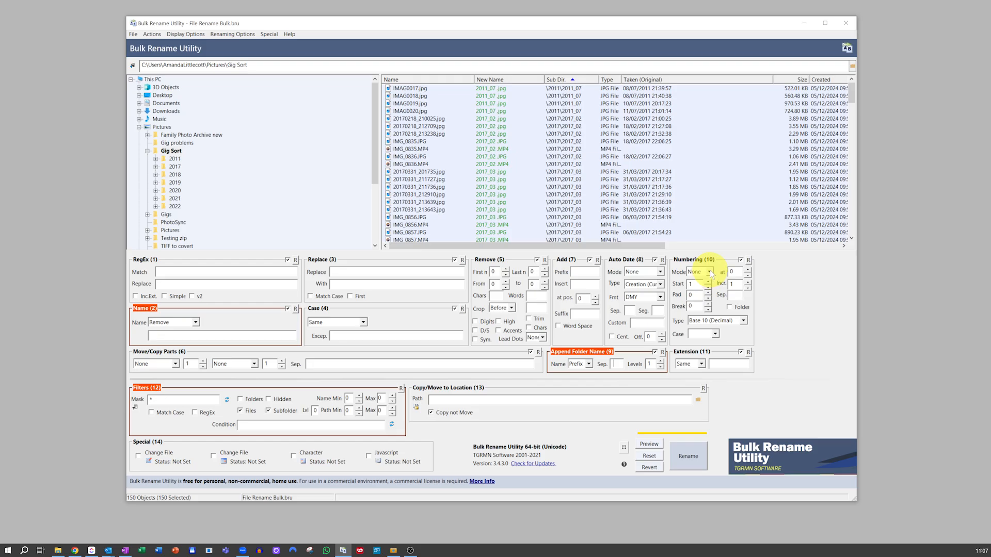
Add a suffix counter padded to 3 digits restarting per folder, e.g. 2011_07 001.jpg.
left_click(697, 271)
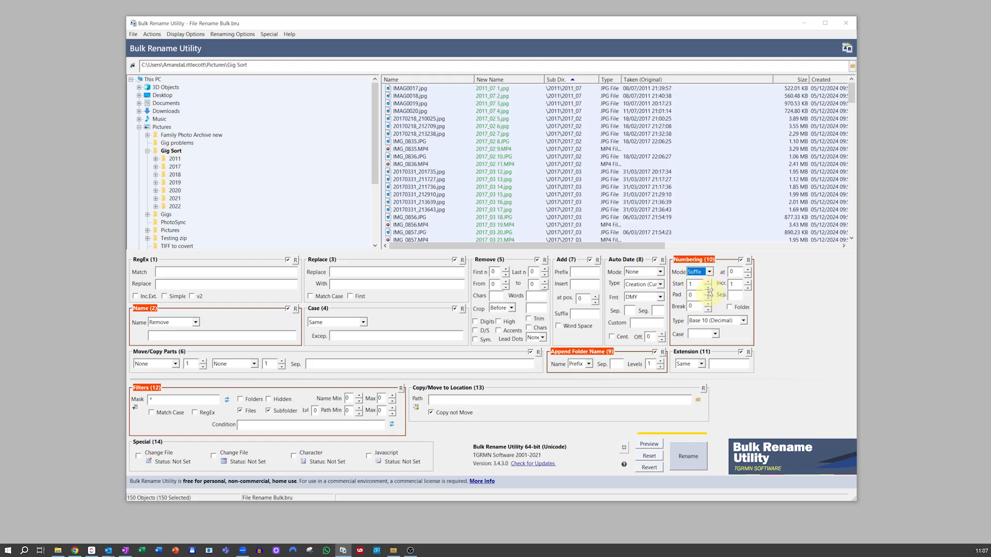
left_click(694, 295)
type("3")
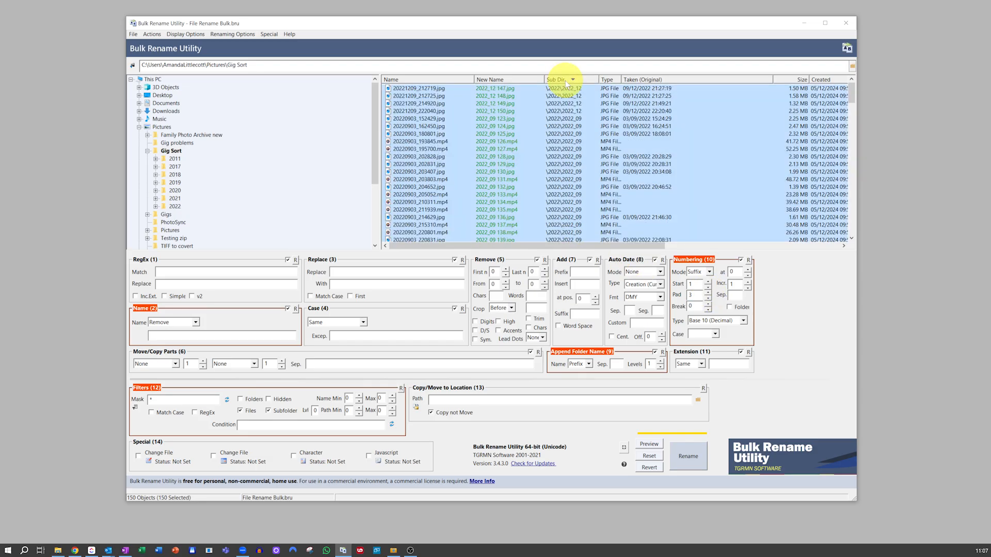
left_click(558, 80)
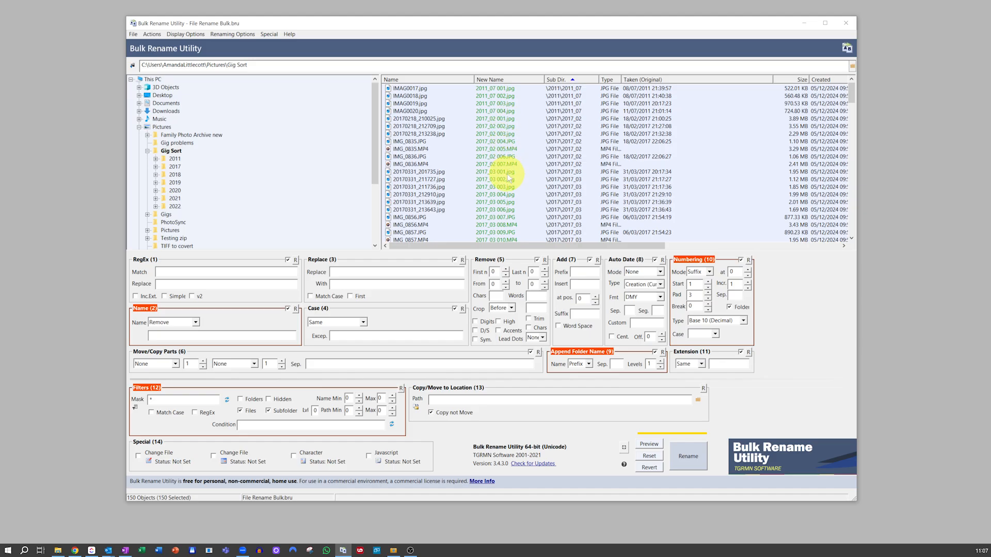
right_click(569, 80)
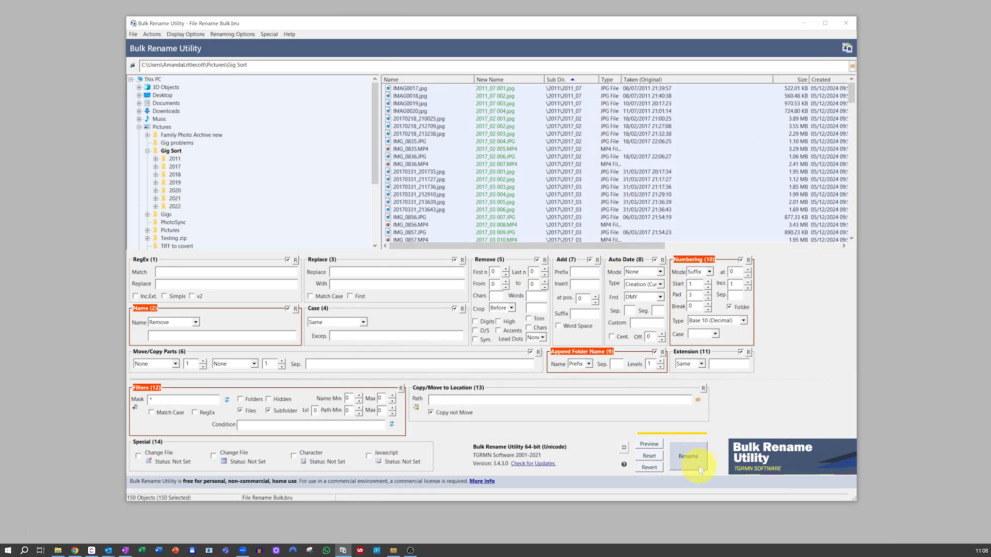
Rename all 150 files to the folder-plus-counter scheme and confirm completion.
left_click(688, 456)
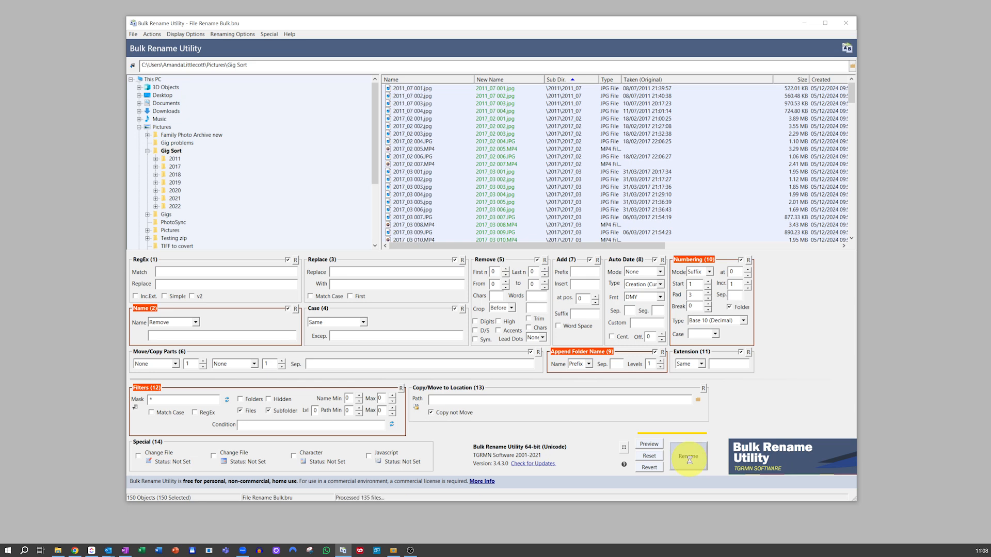
left_click(688, 456)
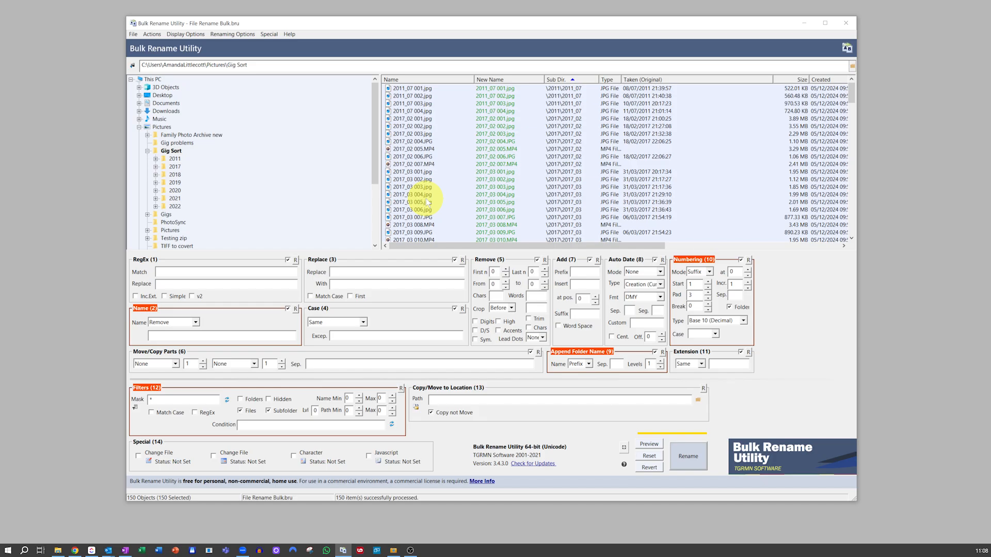
mouse_move(370, 182)
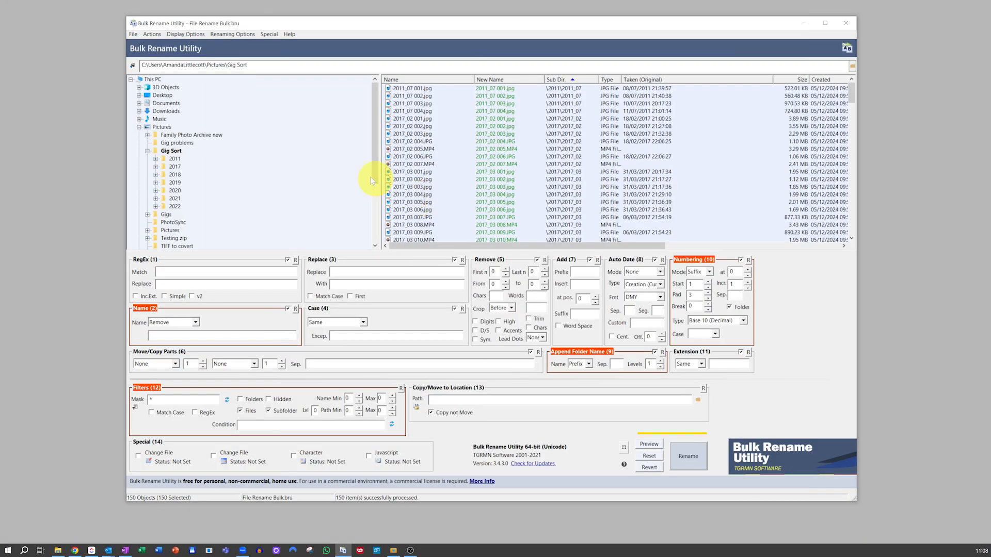
left_click(134, 34)
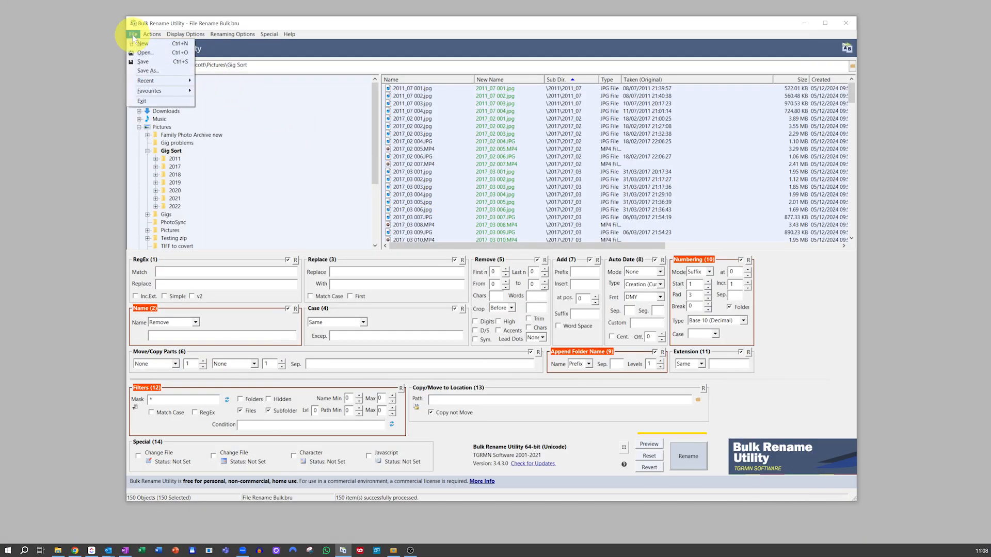